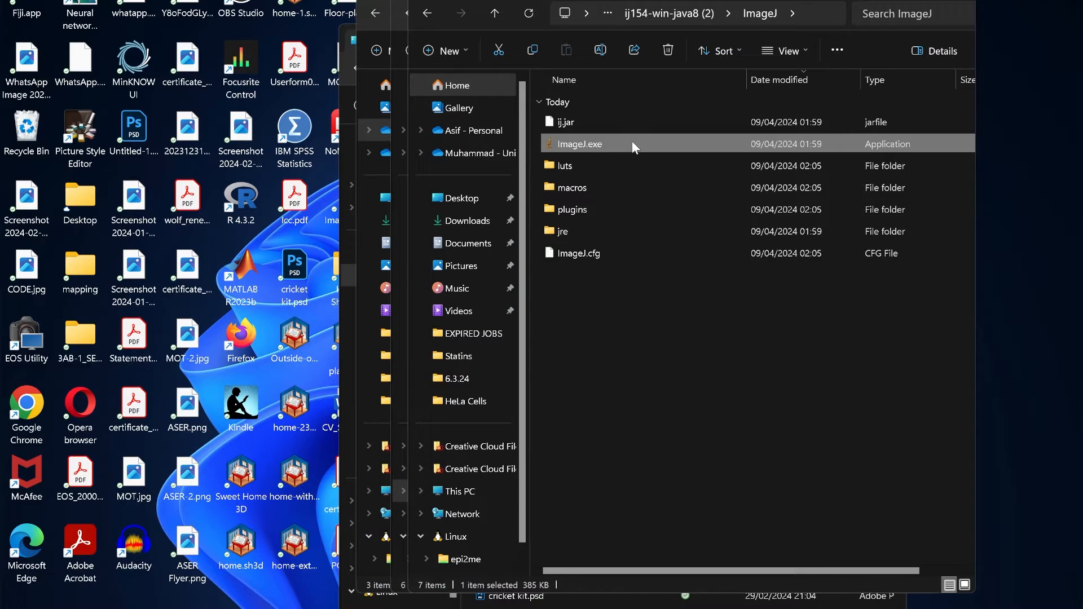
Step: Launch ImageJ.exe, highlight the 1x dynein CZI file, then cancel without loading it
{"action": "double_click", "coordinate": [579, 144]}
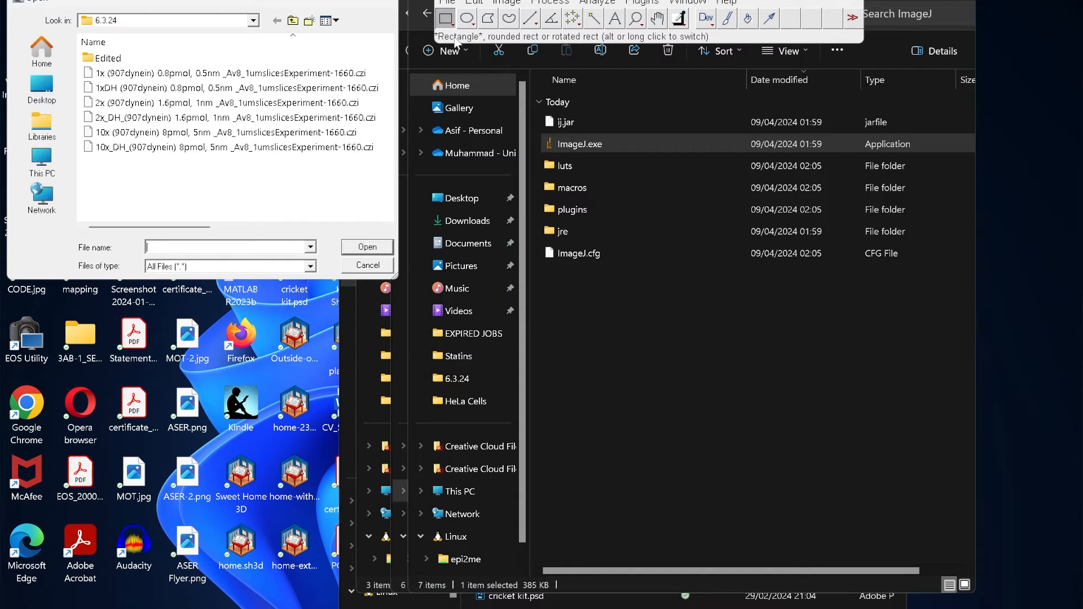
{"action": "left_click", "coordinate": [227, 72]}
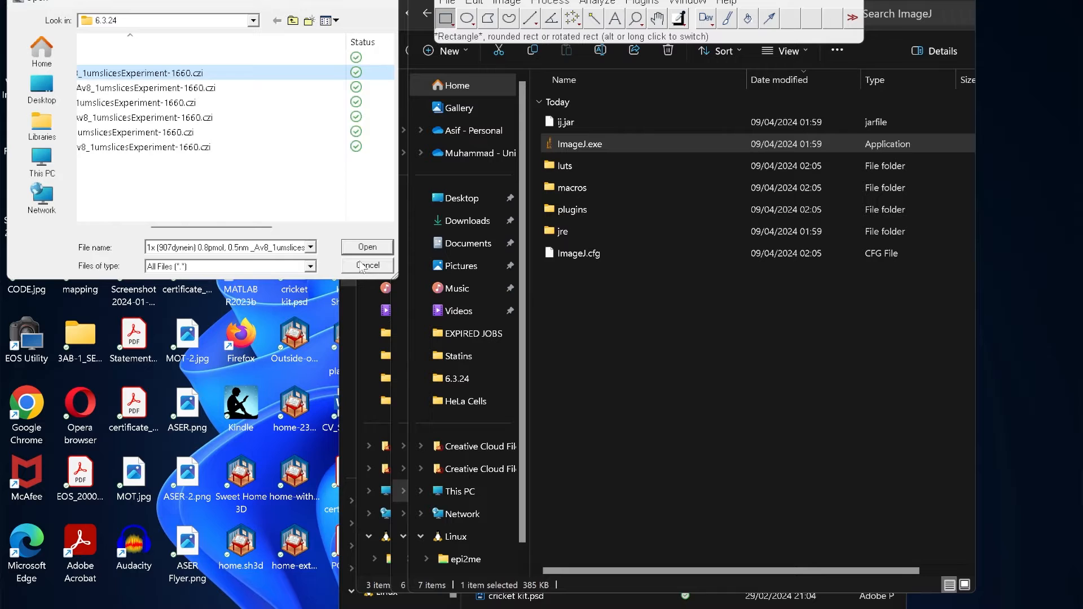
{"action": "left_click", "coordinate": [367, 247]}
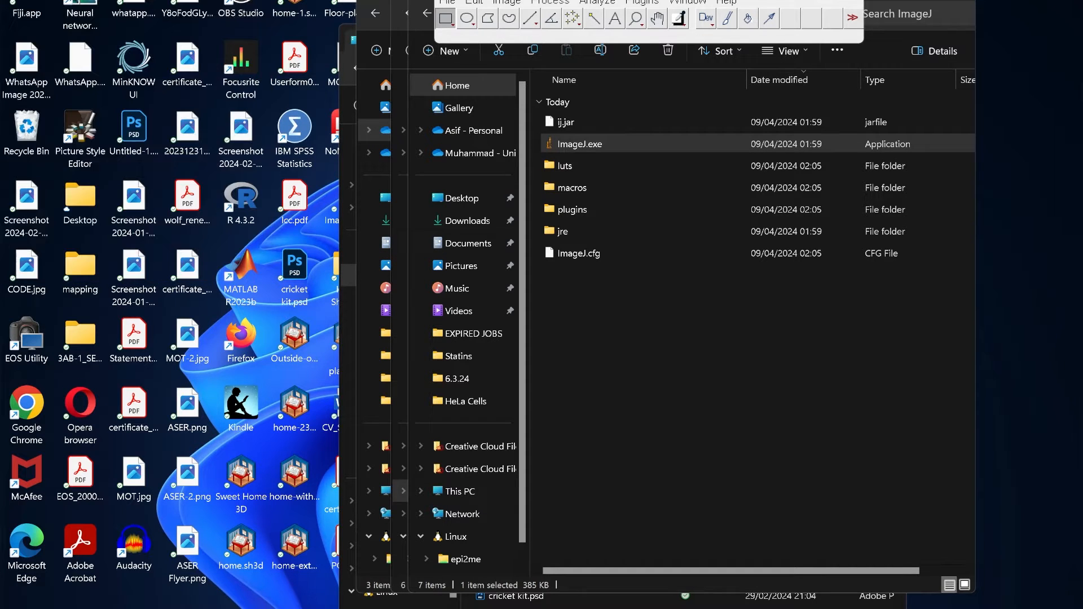
{"action": "mouse_move", "coordinate": [647, 301]}
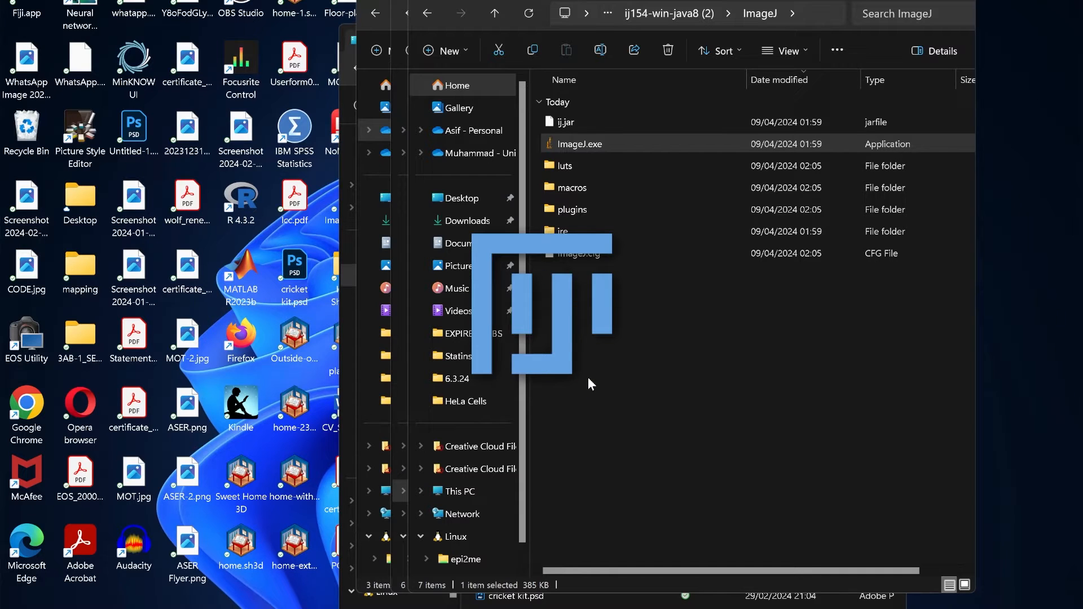
Step: Show Fiji's Open dialog via File > Open, listing the 6.3.24 folder's CZI files
{"action": "left_click", "coordinate": [449, 4]}
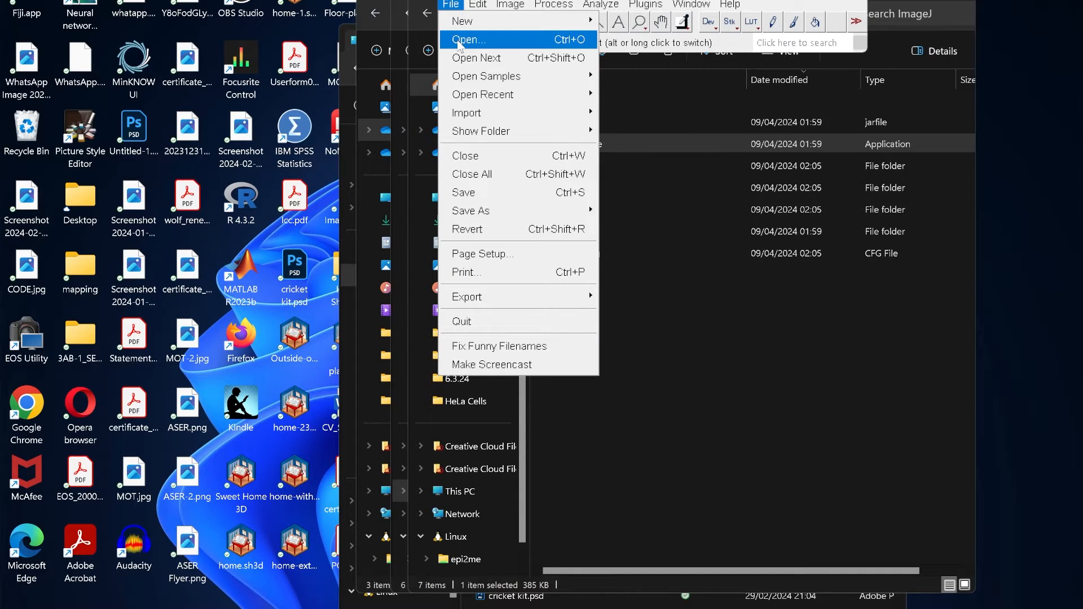
{"action": "left_click", "coordinate": [468, 39]}
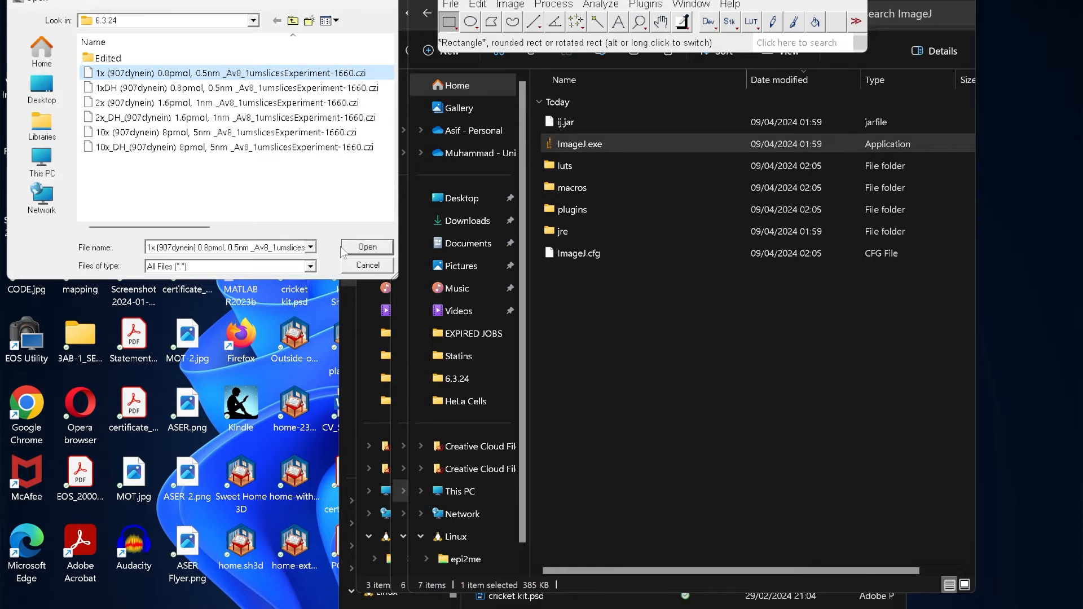
Step: Load the 1x dynein CZI through Bio-Formats as a Hyperstack in Composite colour mode with Autoscale
{"action": "left_click", "coordinate": [367, 247]}
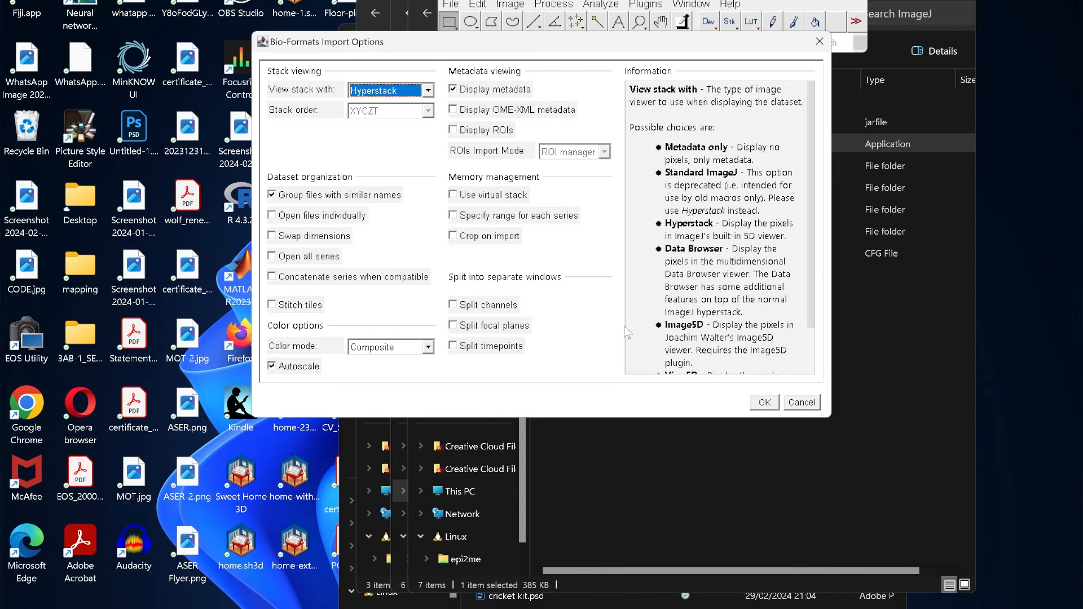
{"action": "mouse_move", "coordinate": [473, 396]}
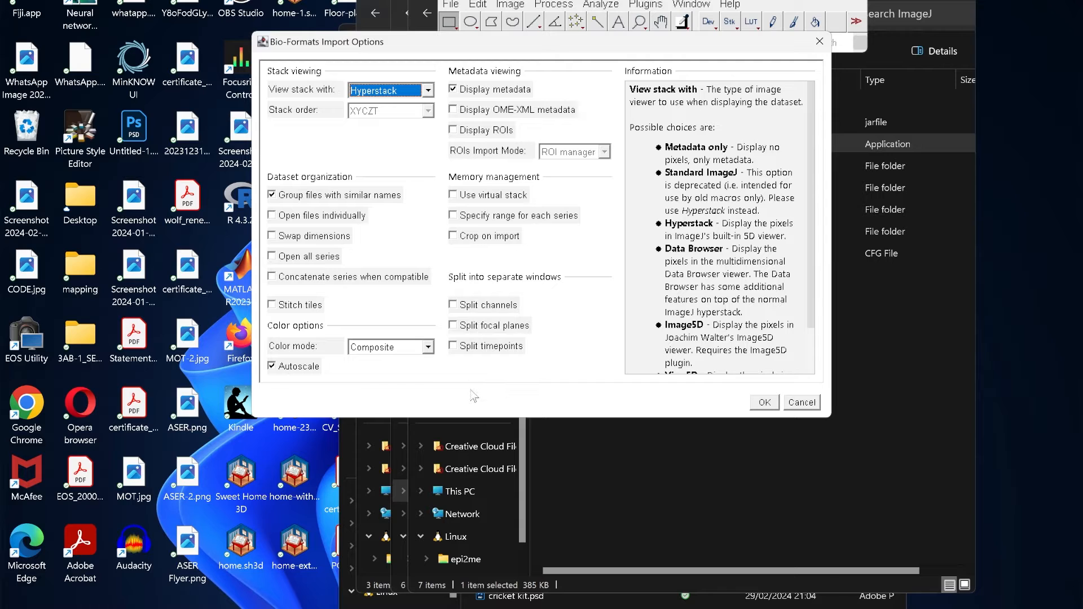
{"action": "left_click", "coordinate": [390, 347]}
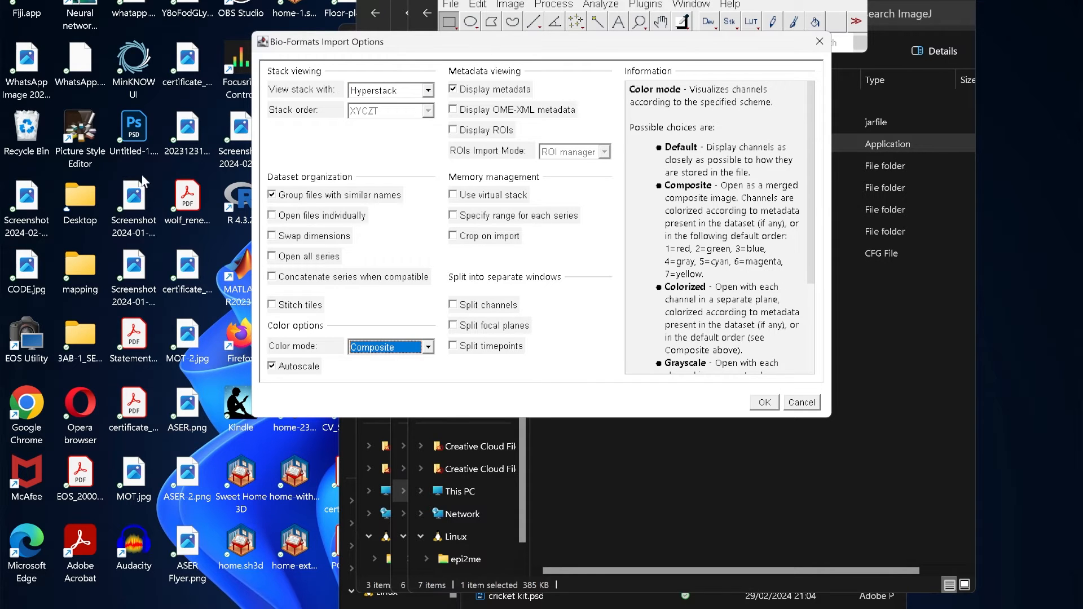
{"action": "mouse_move", "coordinate": [437, 350]}
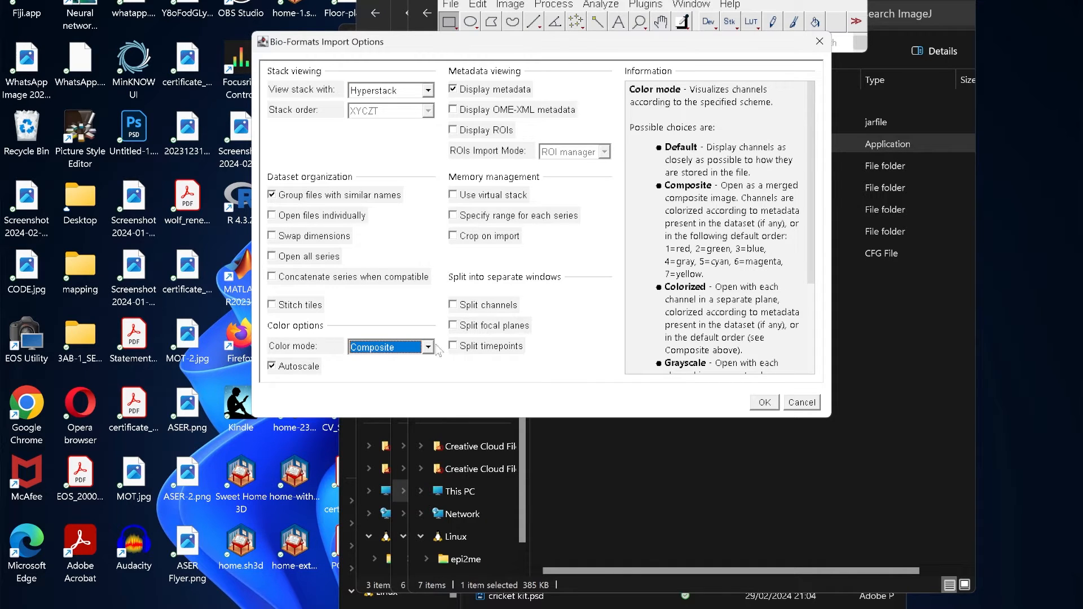
{"action": "left_click", "coordinate": [427, 347]}
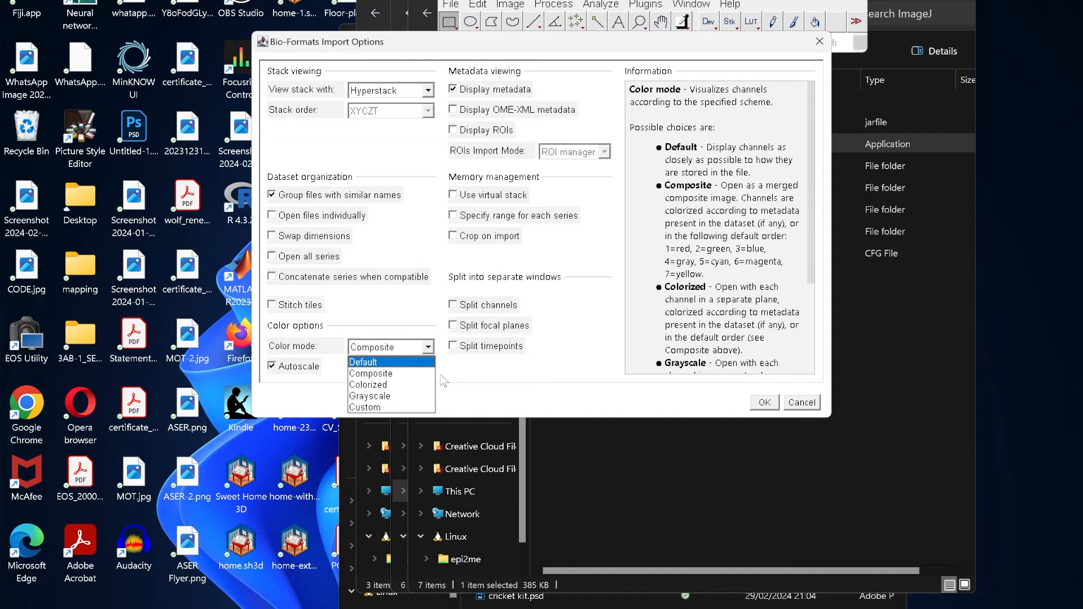
{"action": "left_click", "coordinate": [371, 373]}
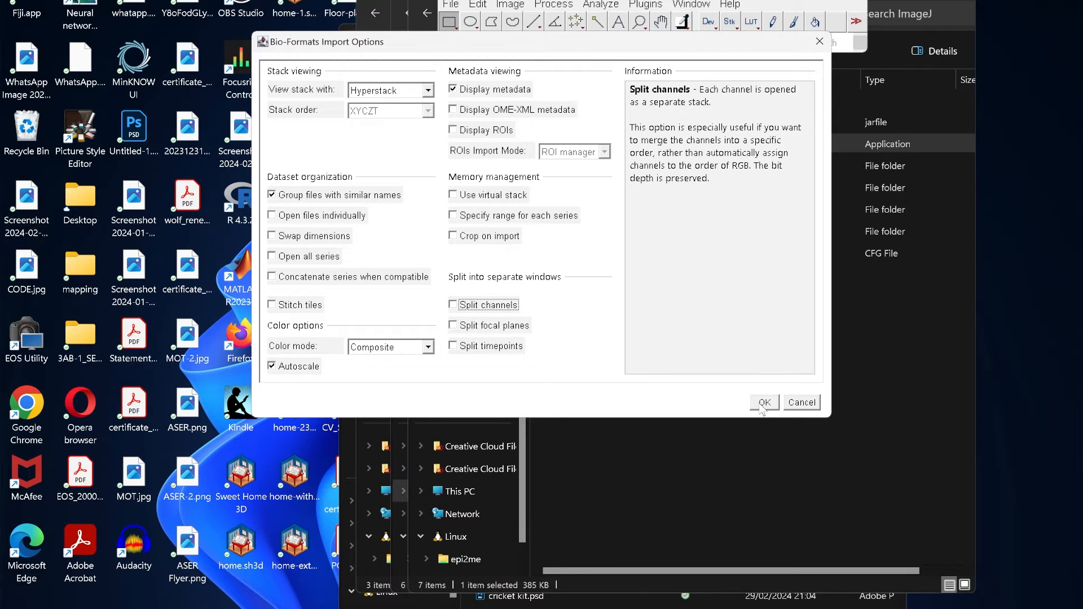
{"action": "left_click", "coordinate": [764, 402]}
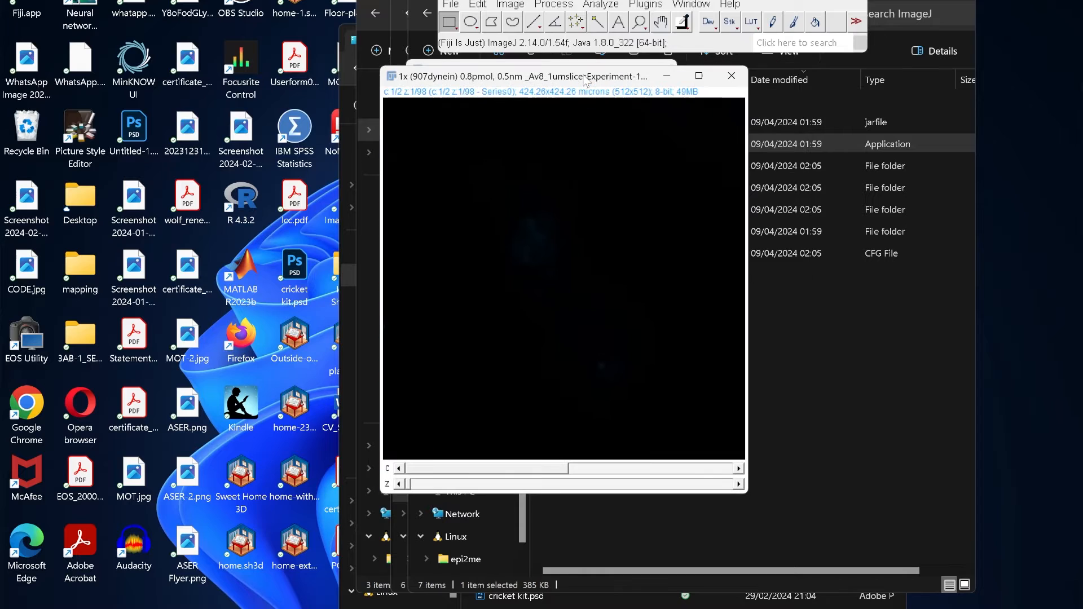
{"action": "mouse_move", "coordinate": [586, 243]}
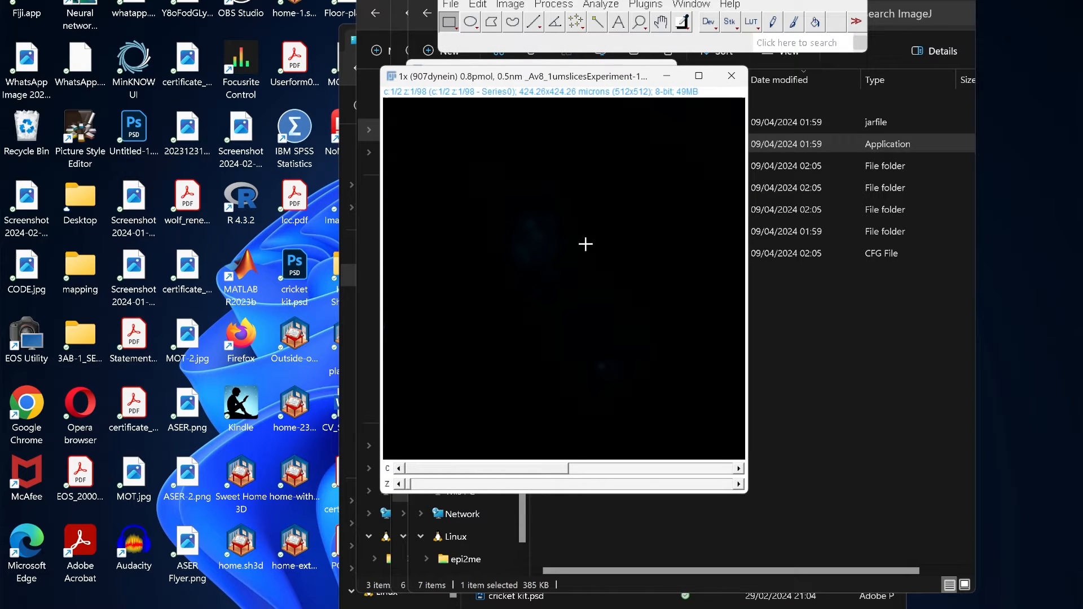
{"action": "mouse_move", "coordinate": [564, 362]}
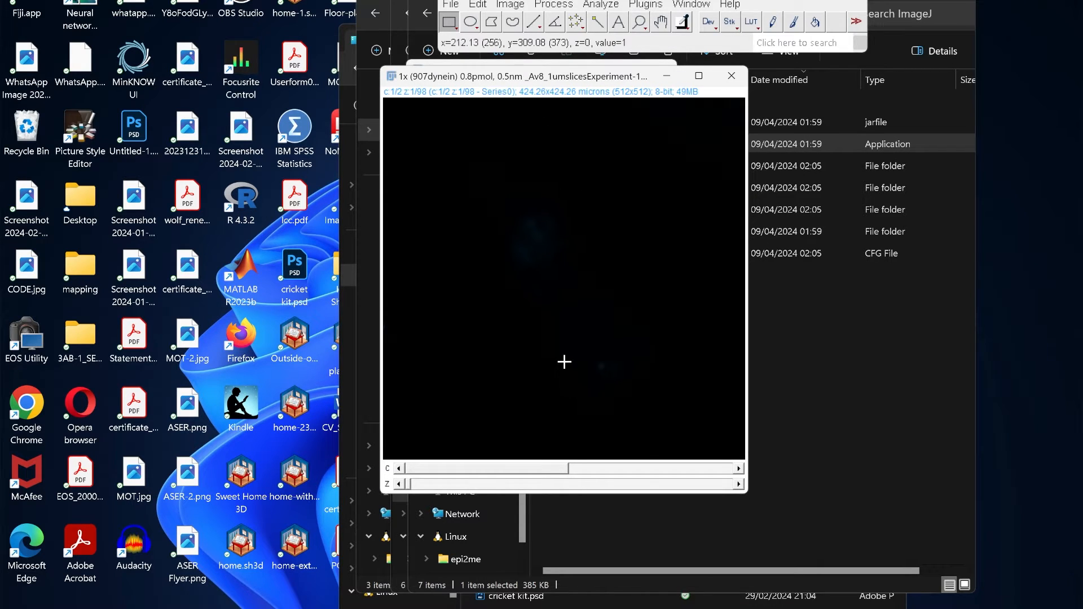
{"action": "mouse_move", "coordinate": [542, 202]}
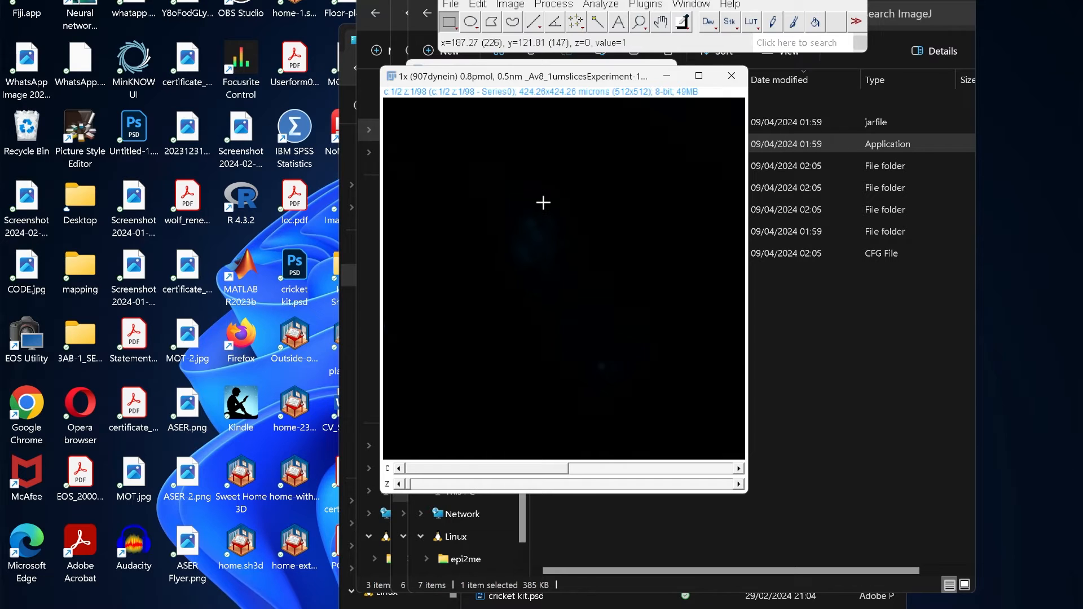
{"action": "mouse_move", "coordinate": [542, 194]}
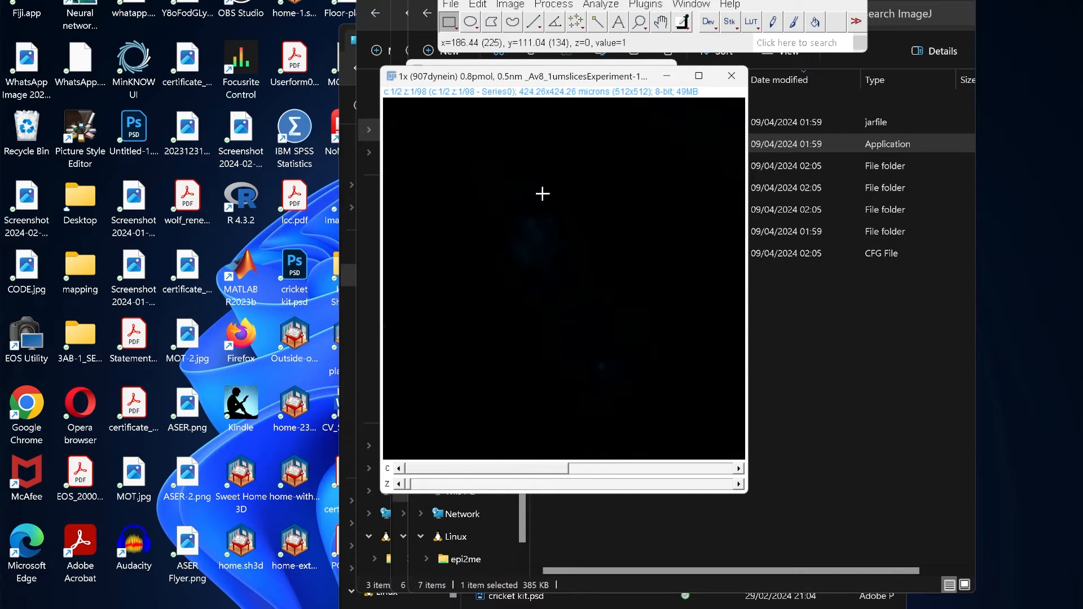
{"action": "mouse_move", "coordinate": [539, 205]}
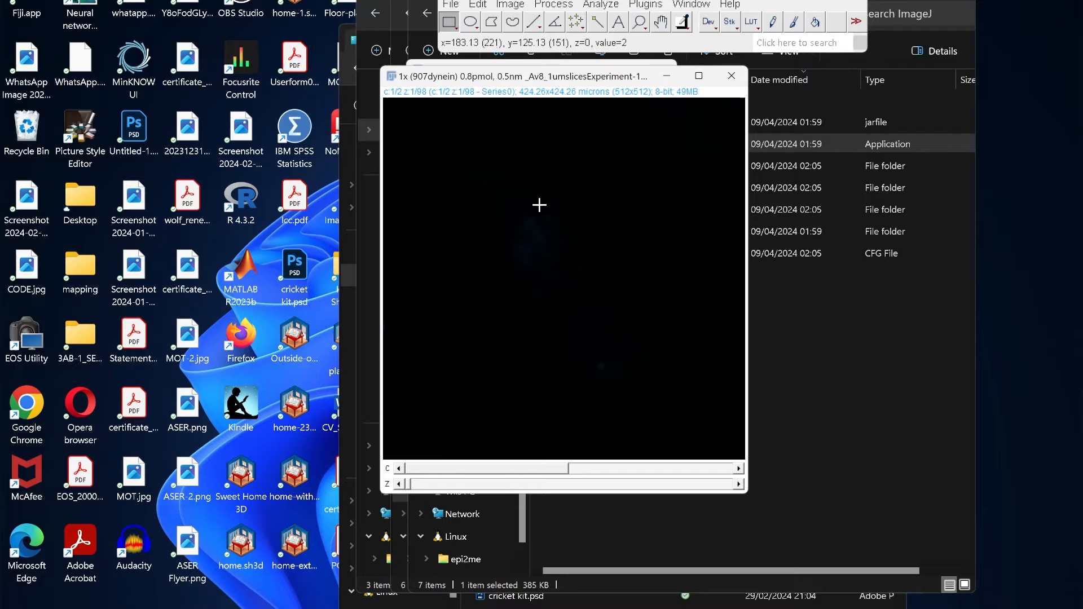
{"action": "mouse_move", "coordinate": [588, 248]}
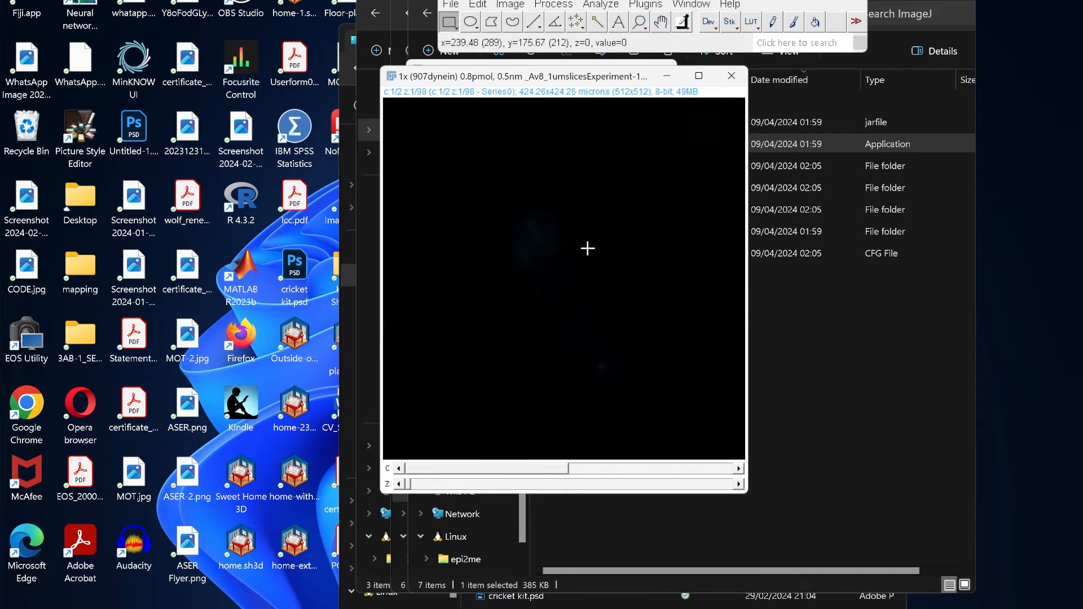
{"action": "mouse_move", "coordinate": [588, 439]}
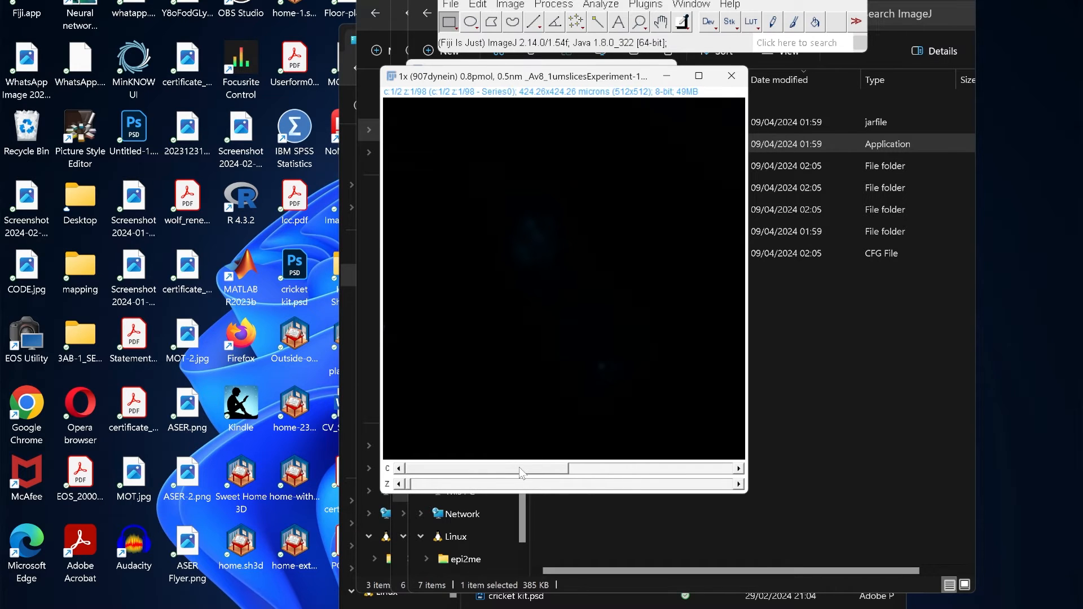
{"action": "mouse_move", "coordinate": [601, 383]}
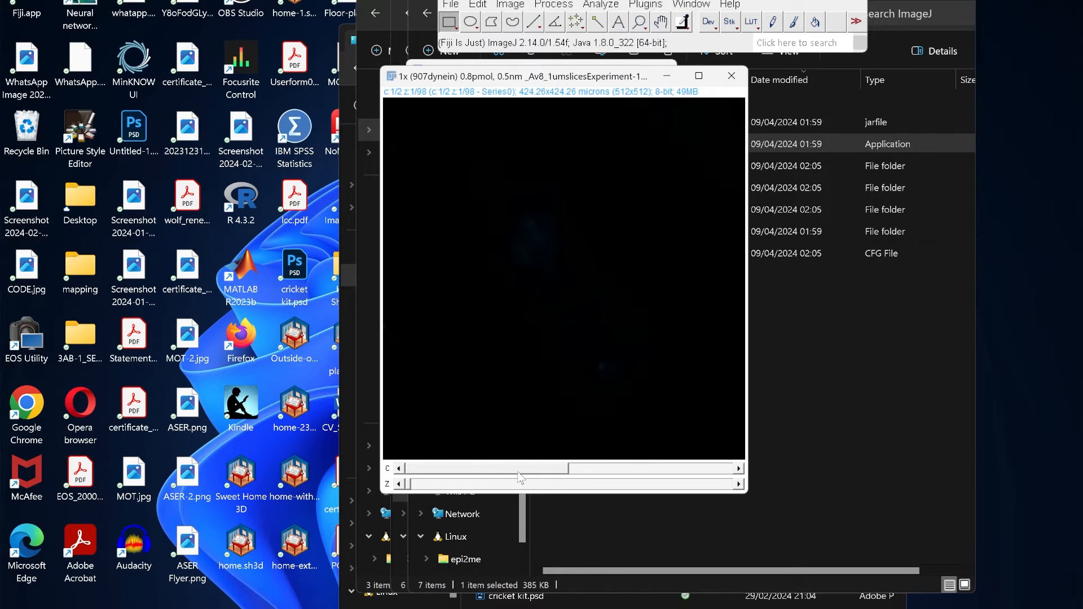
{"action": "mouse_move", "coordinate": [601, 200]}
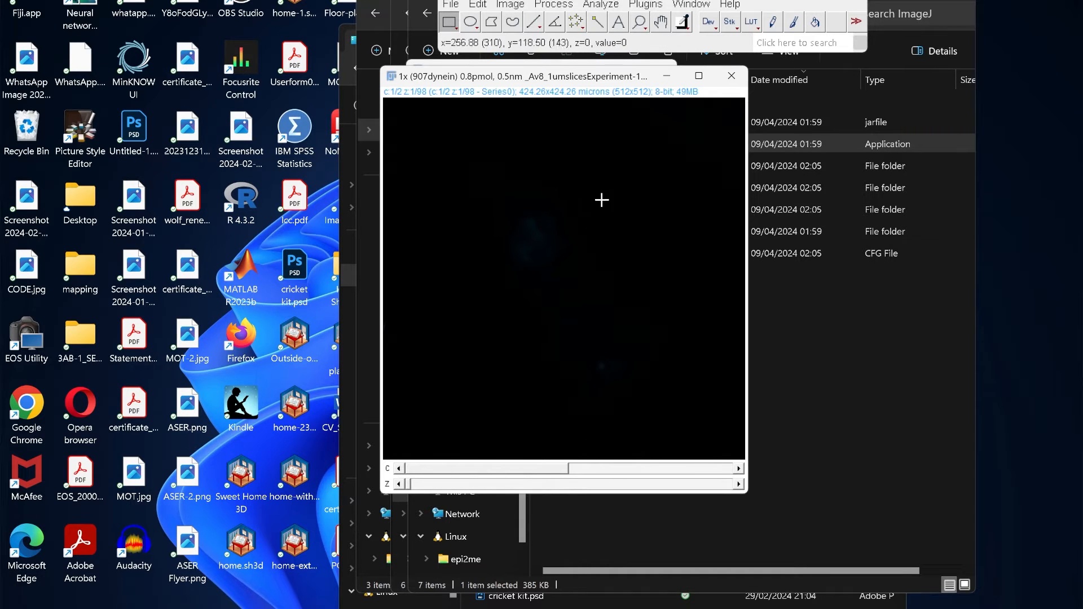
{"action": "mouse_move", "coordinate": [512, 223]}
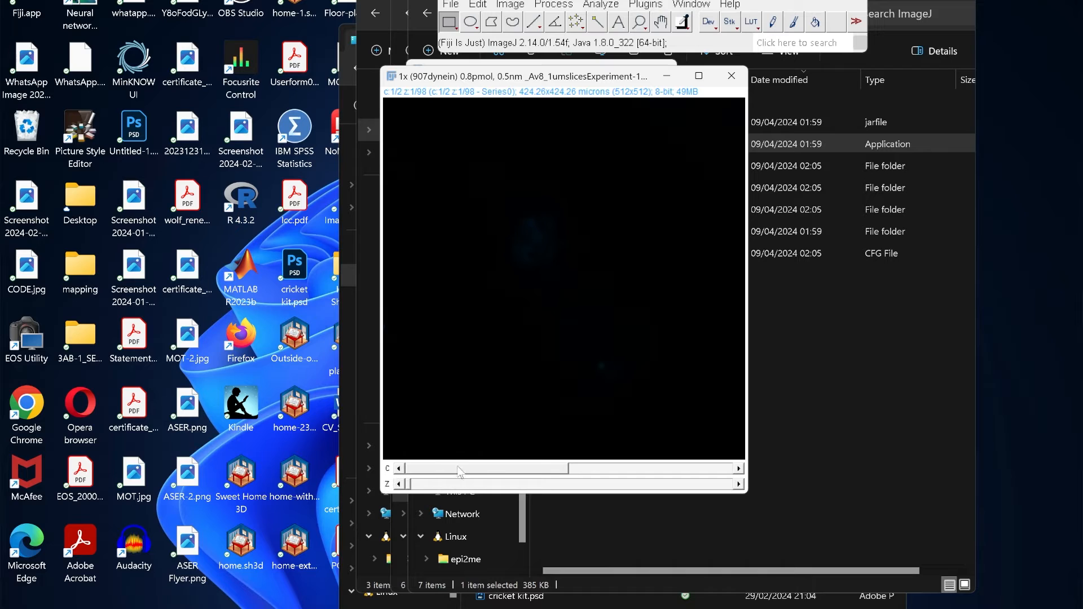
{"action": "mouse_move", "coordinate": [504, 484]}
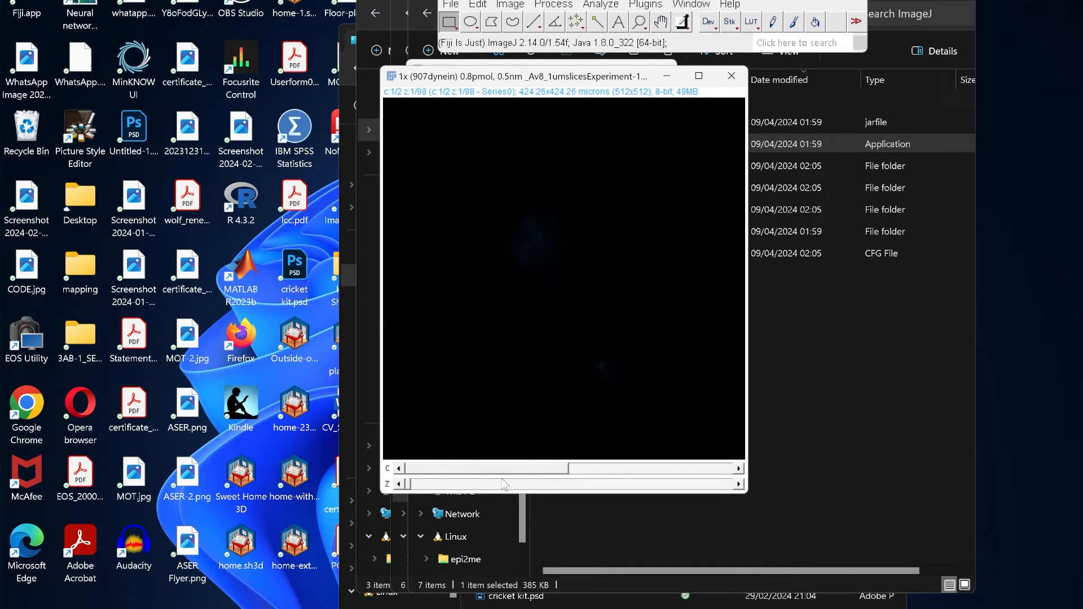
{"action": "mouse_move", "coordinate": [595, 430]}
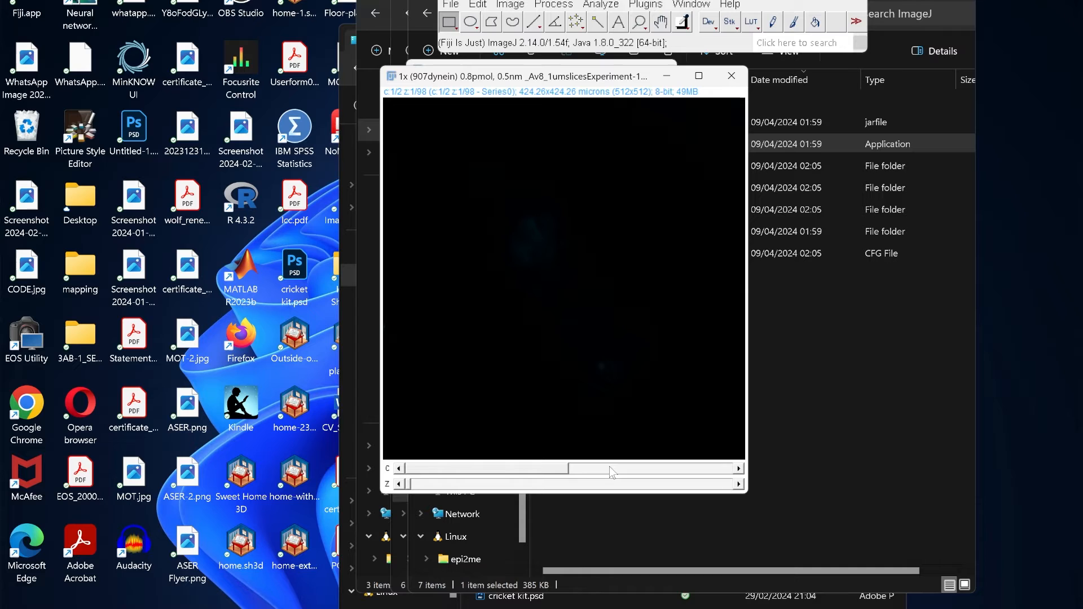
{"action": "mouse_move", "coordinate": [388, 95]}
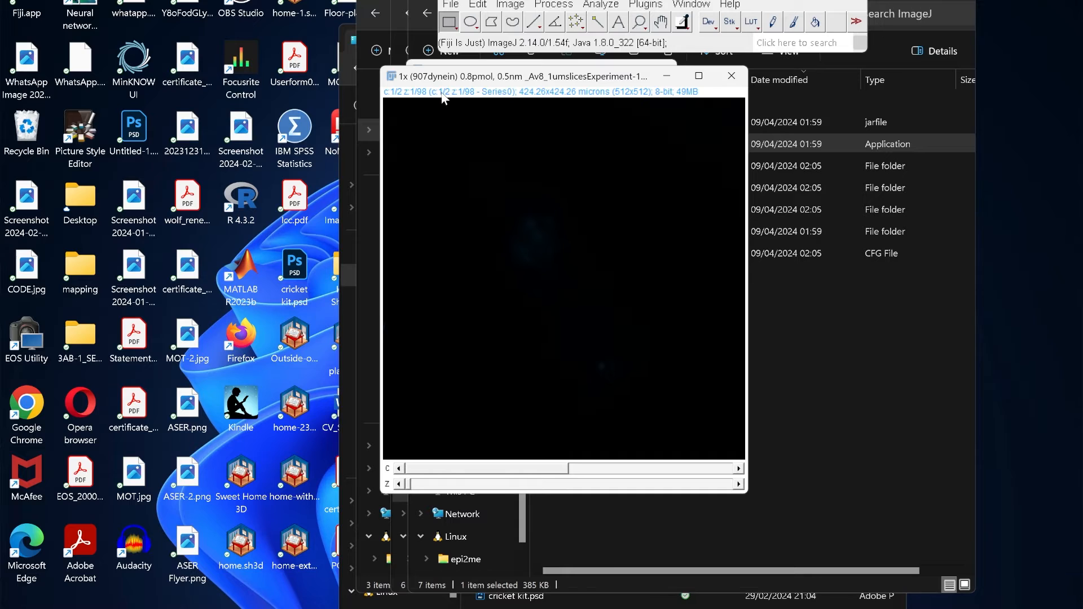
{"action": "mouse_move", "coordinate": [465, 88]}
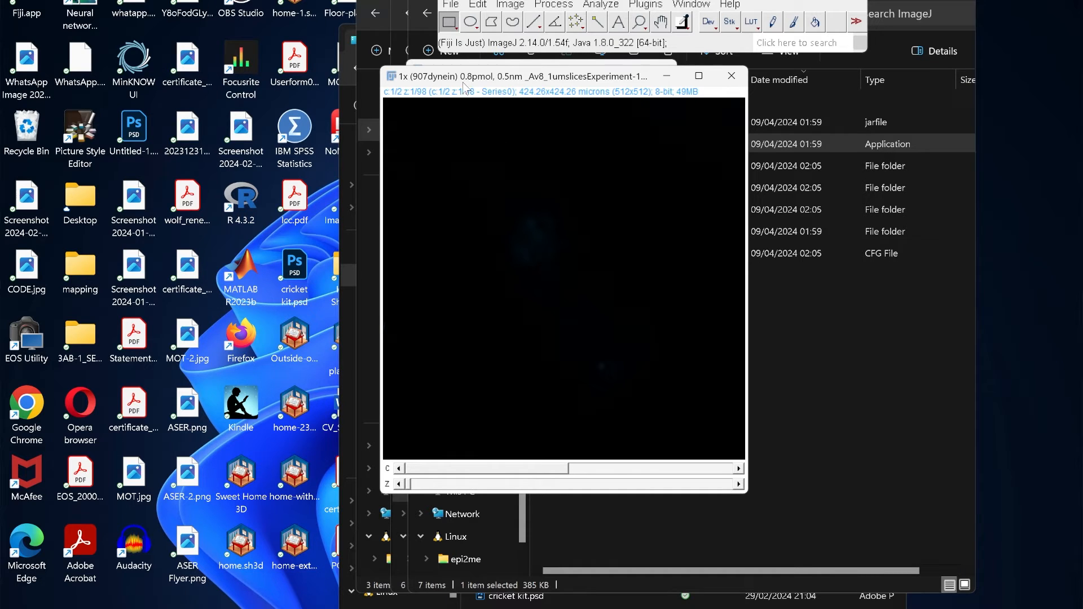
{"action": "mouse_move", "coordinate": [464, 101]}
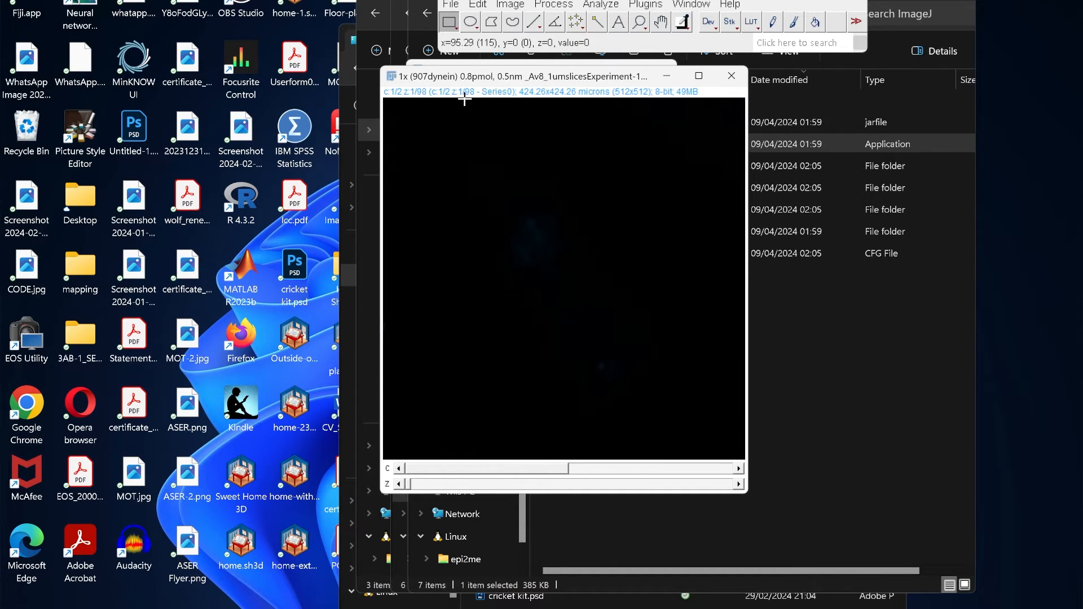
{"action": "mouse_move", "coordinate": [463, 104]}
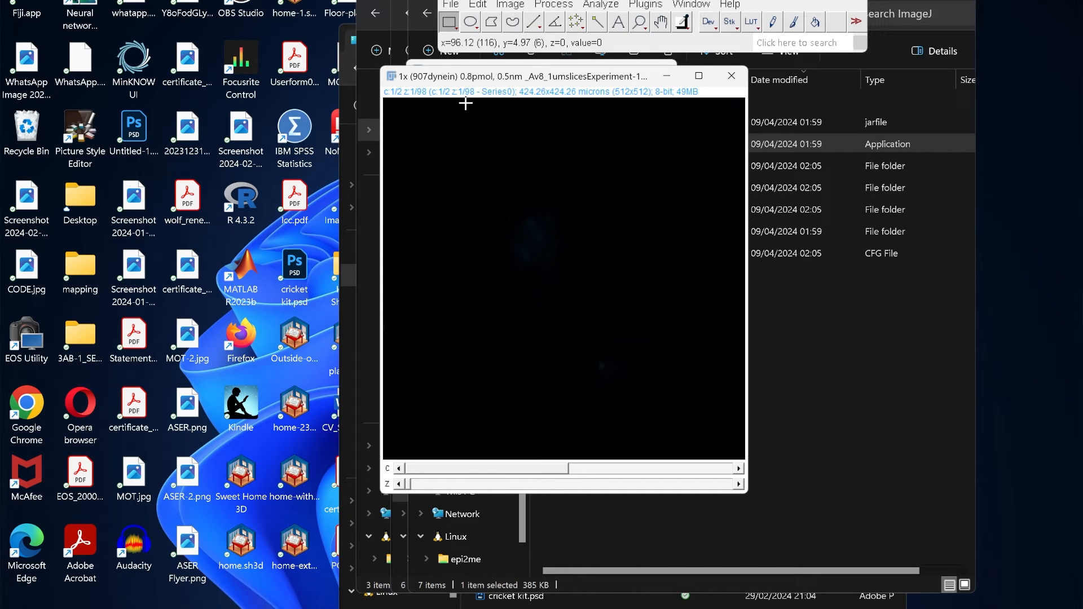
{"action": "mouse_move", "coordinate": [492, 222]}
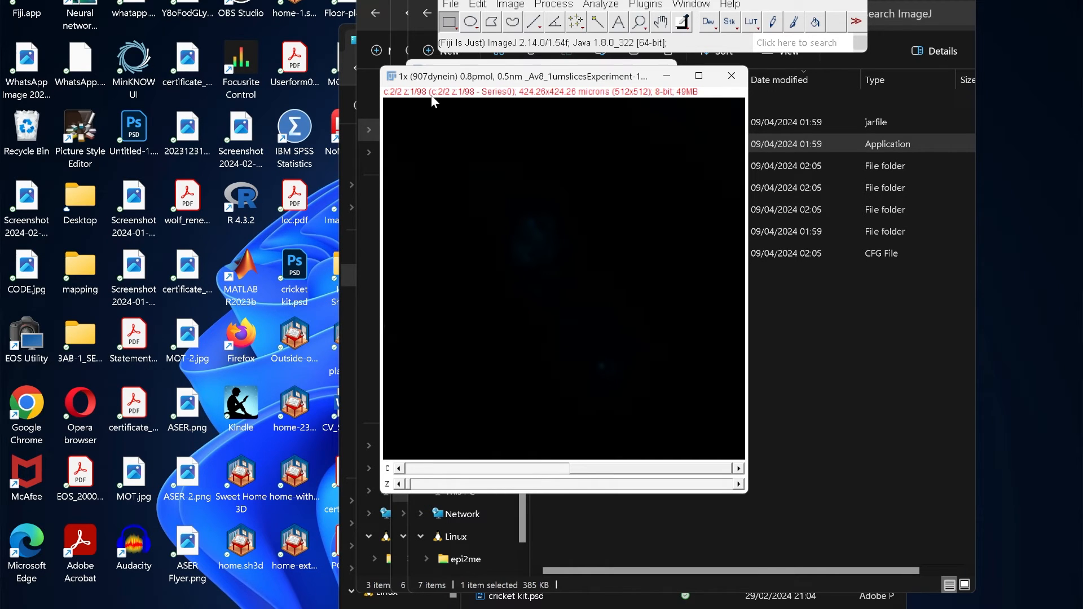
{"action": "mouse_move", "coordinate": [557, 332]}
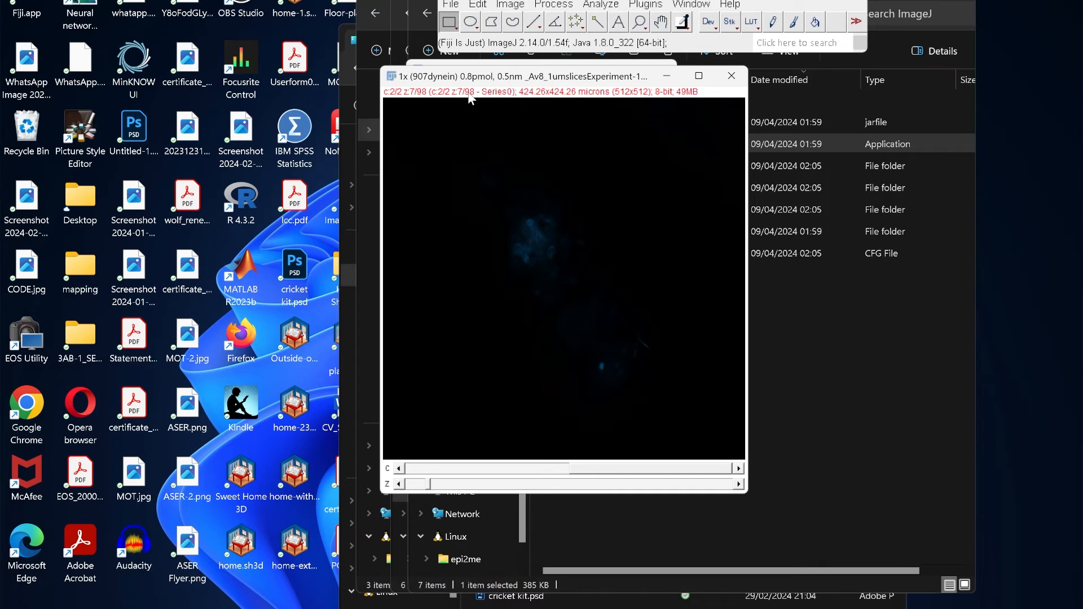
{"action": "mouse_move", "coordinate": [460, 104]}
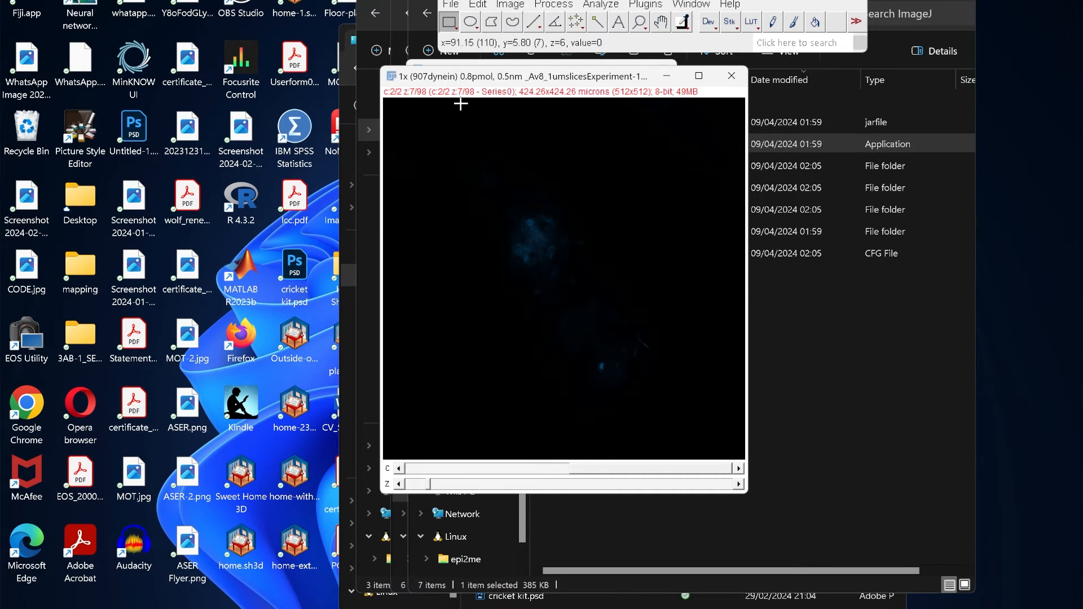
{"action": "mouse_move", "coordinate": [474, 104]}
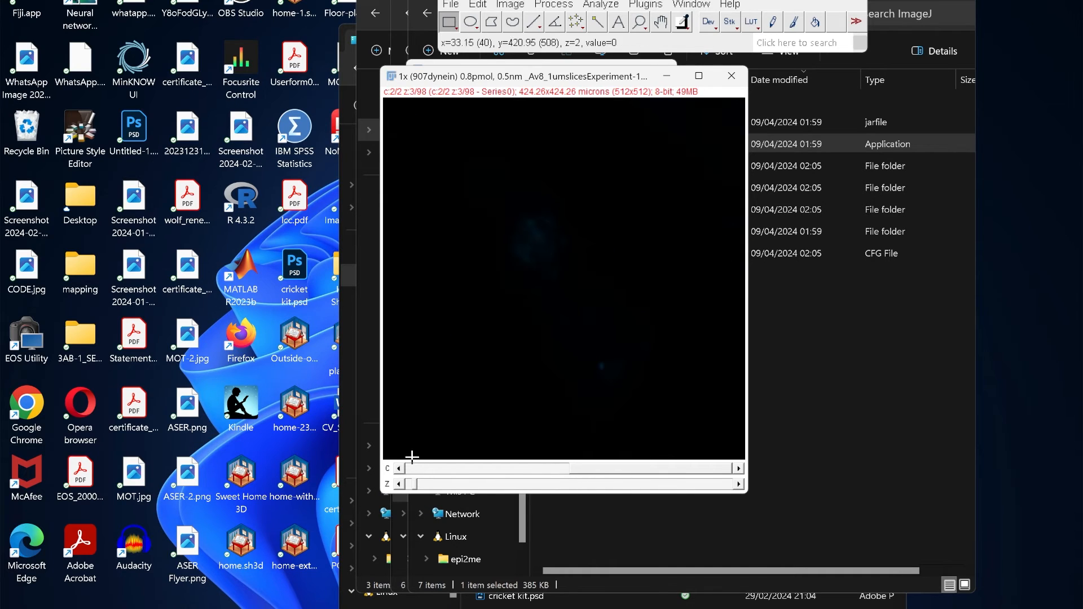
{"action": "mouse_move", "coordinate": [546, 220]}
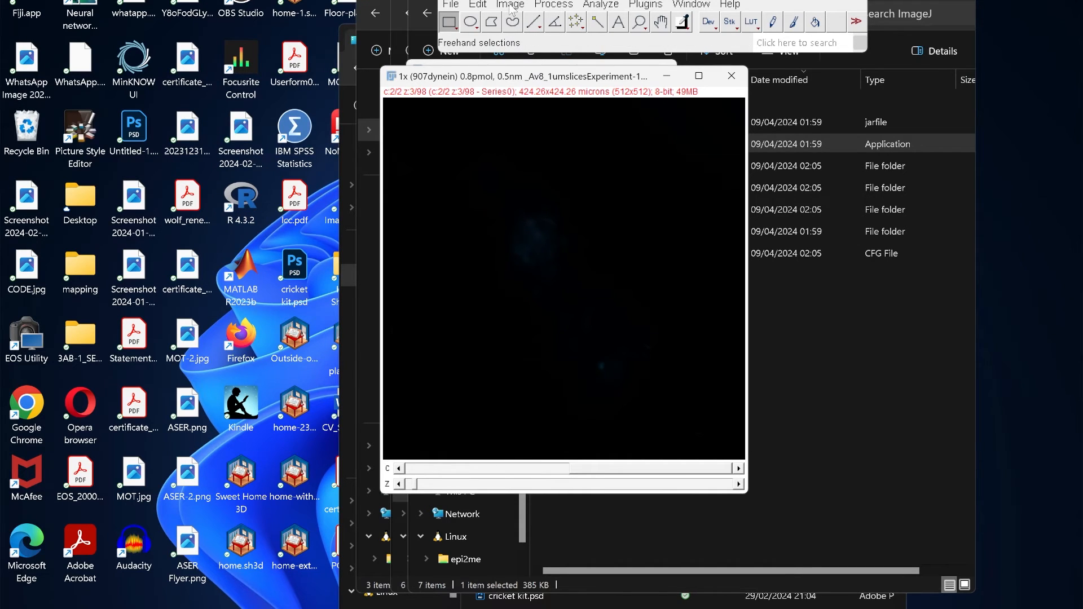
Step: Bring up Image > Adjust > Brightness/Contrast and reset the display range to the default full scale
{"action": "left_click", "coordinate": [508, 5]}
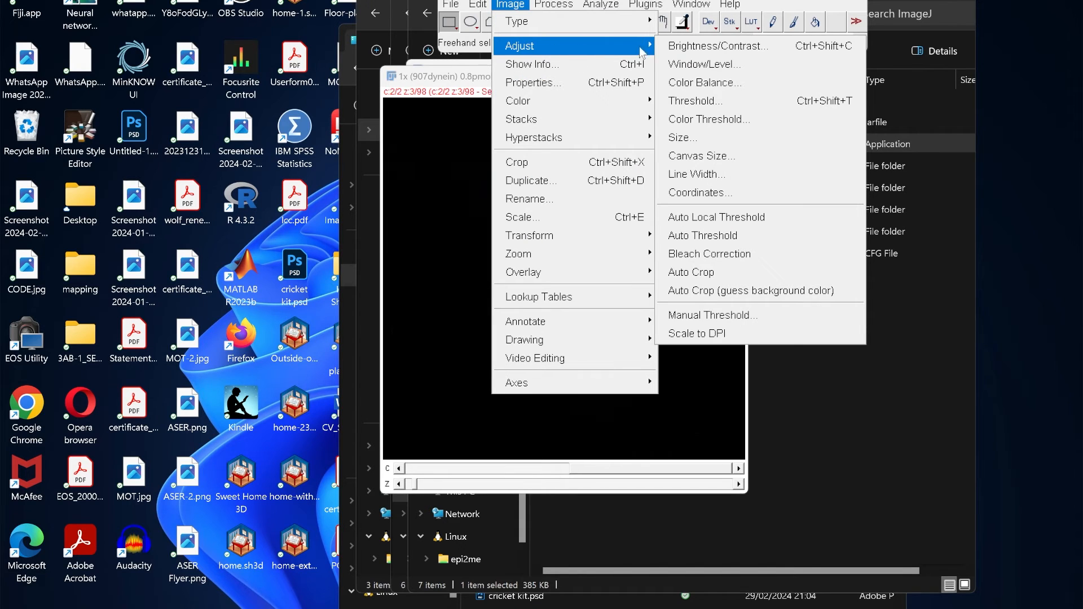
{"action": "mouse_move", "coordinate": [719, 45]}
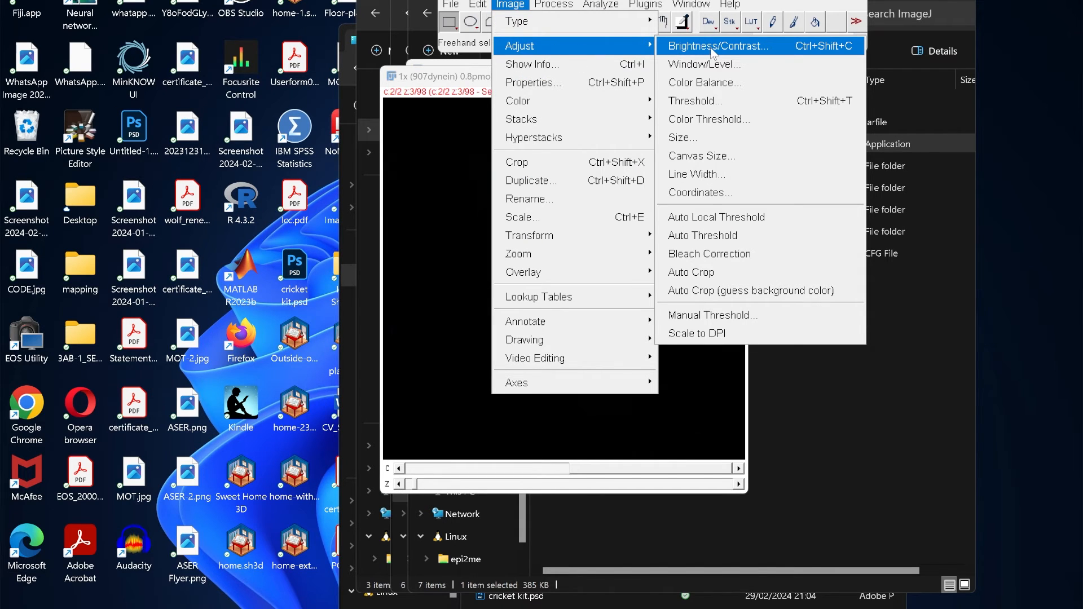
{"action": "left_click", "coordinate": [719, 45]}
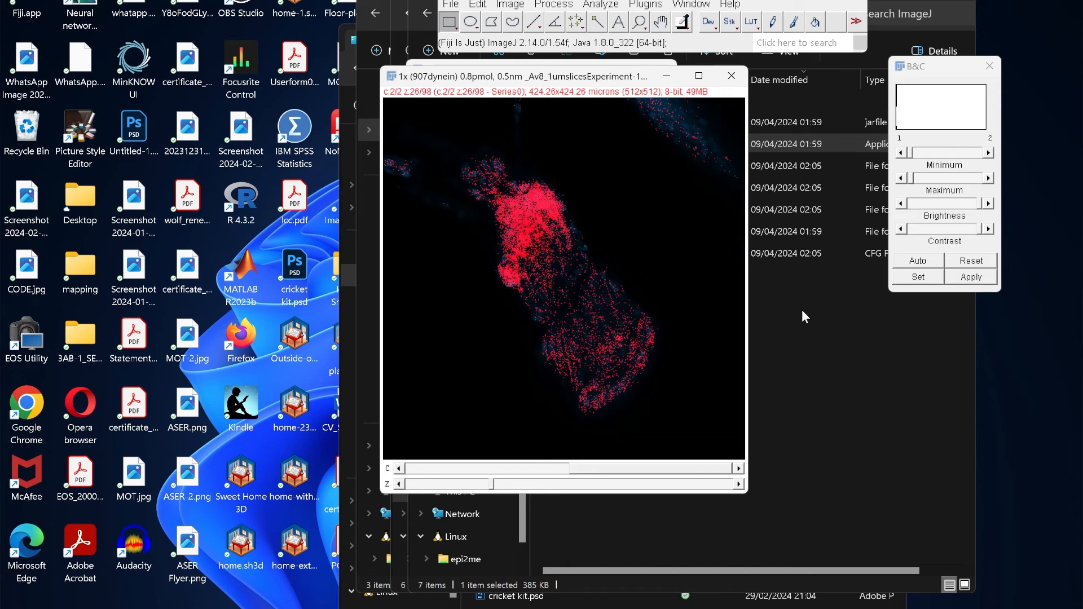
{"action": "left_click", "coordinate": [970, 260]}
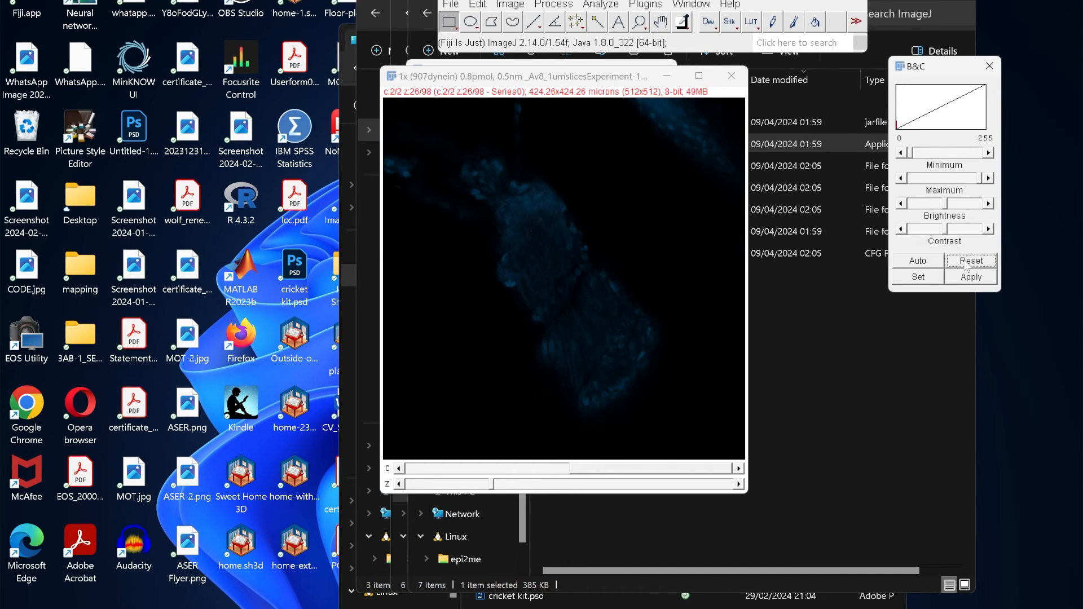
{"action": "left_click", "coordinate": [917, 260]}
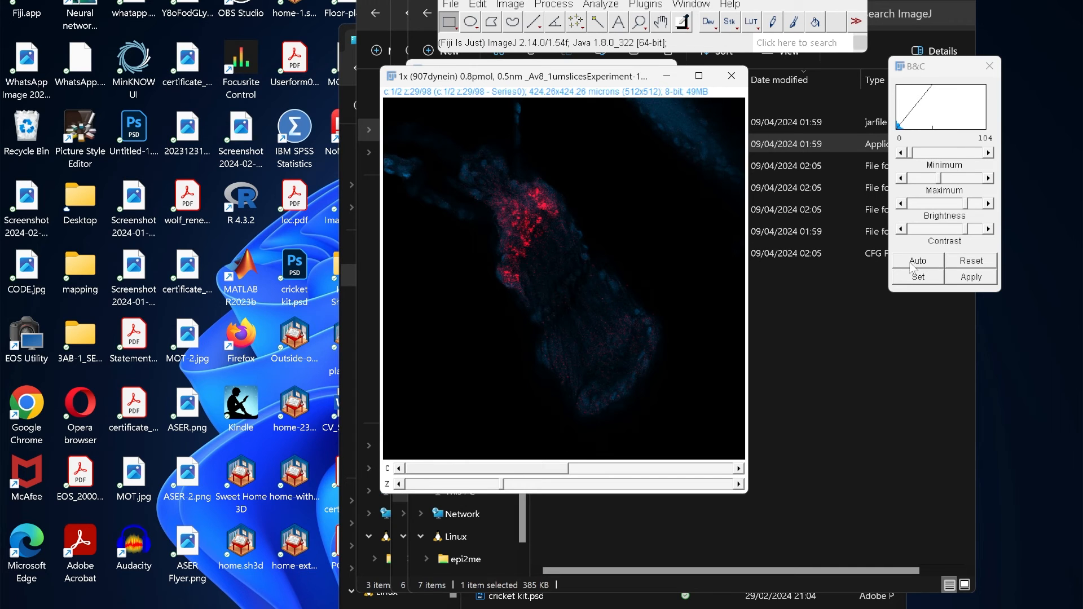
Step: Auto-stretch channel 1 twice so the cells stand out, reaching a 5–27 display range
{"action": "left_click", "coordinate": [917, 261]}
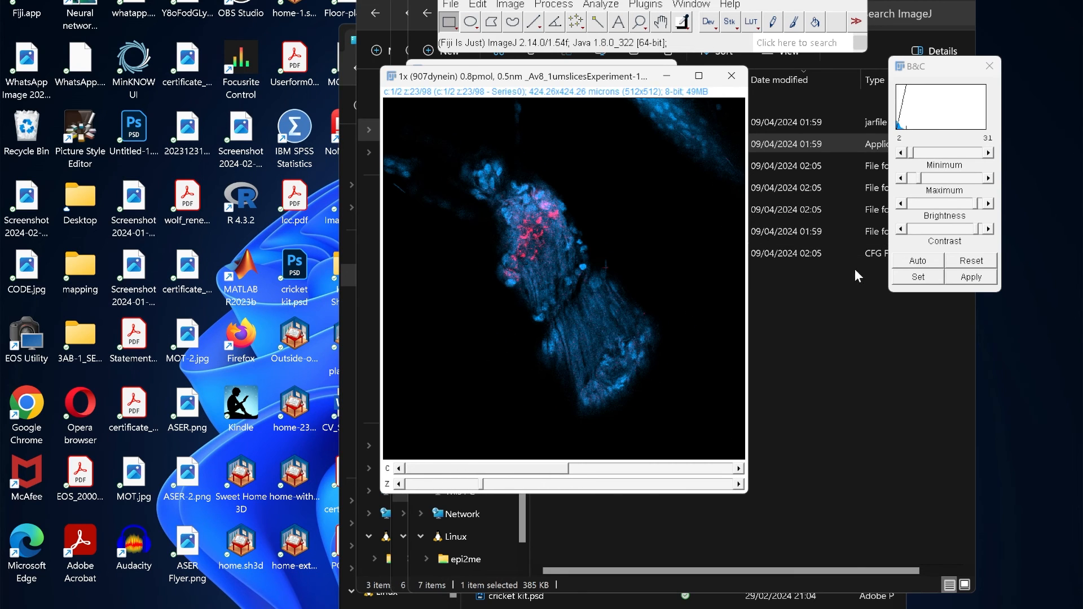
{"action": "mouse_move", "coordinate": [475, 498]}
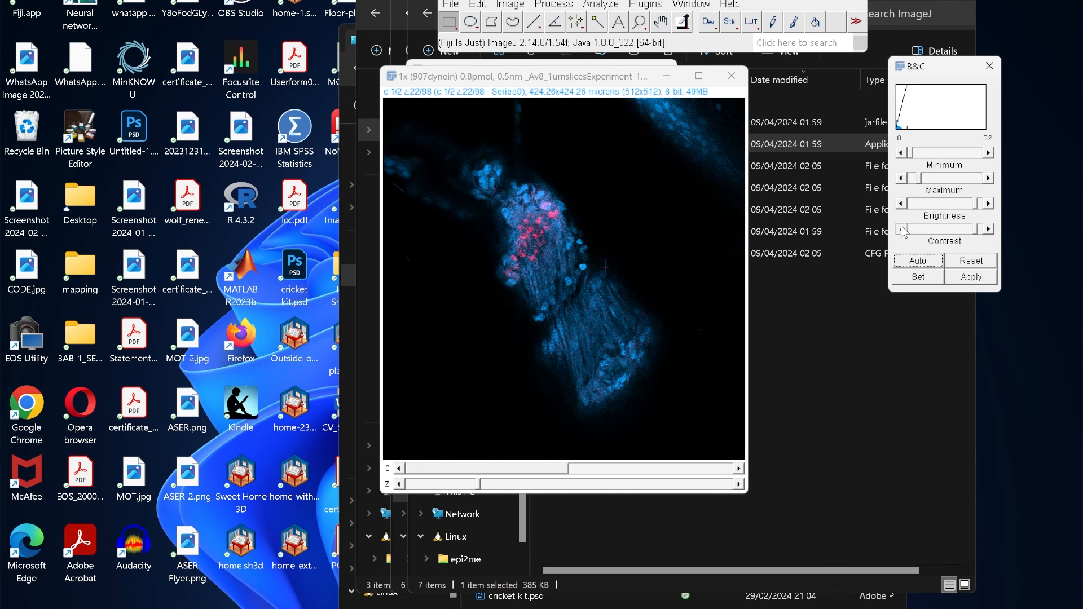
{"action": "left_click", "coordinate": [987, 229]}
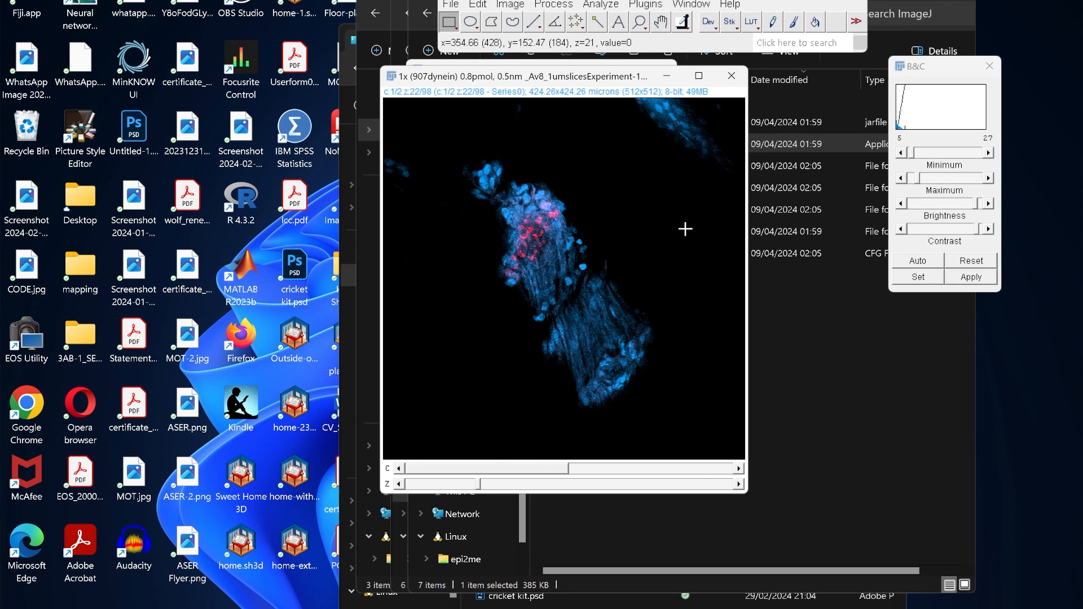
{"action": "mouse_move", "coordinate": [599, 340]}
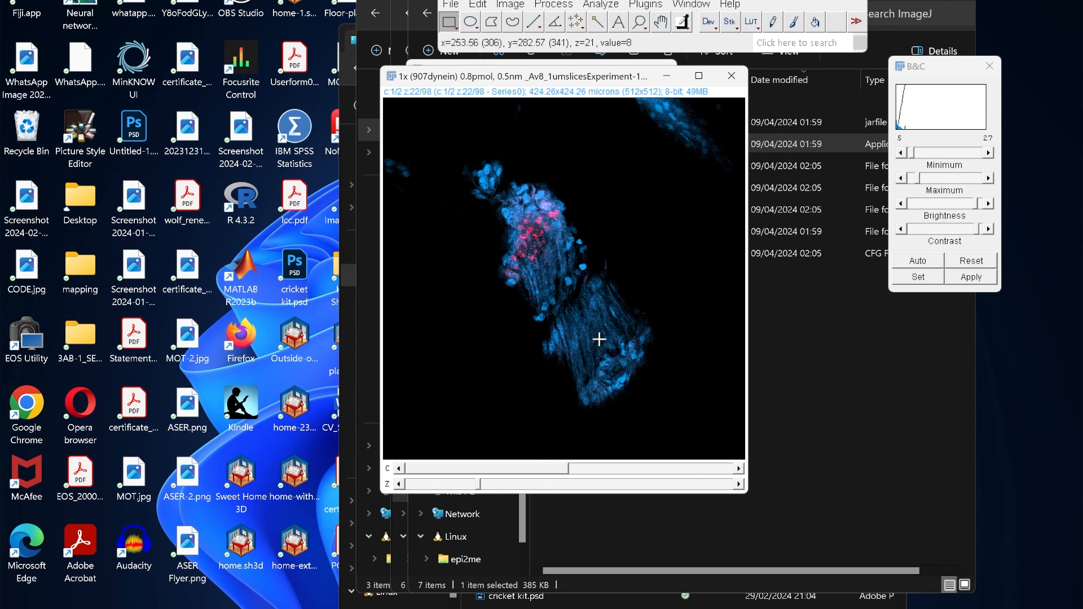